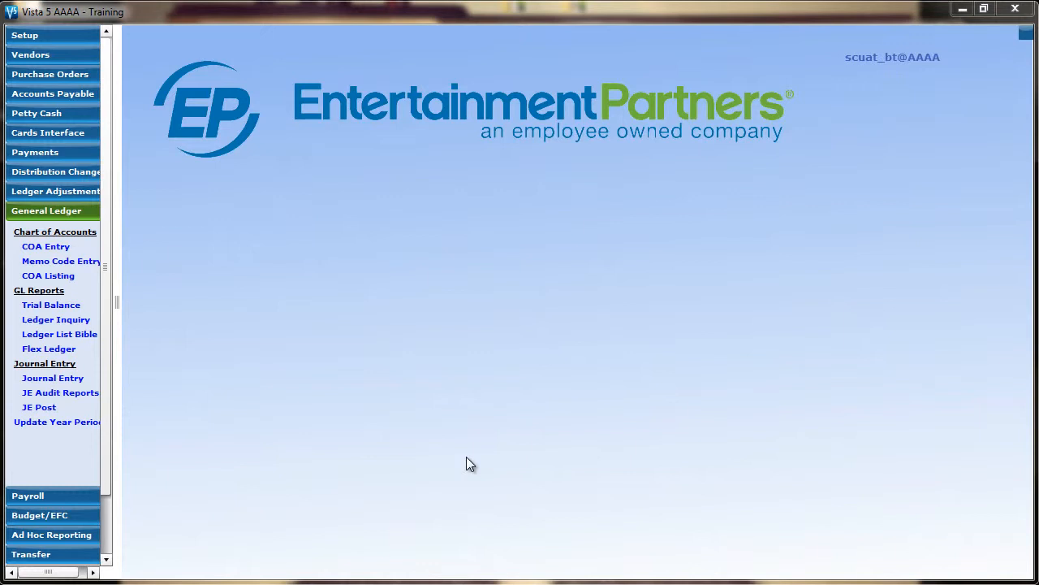
mouse_move(203, 423)
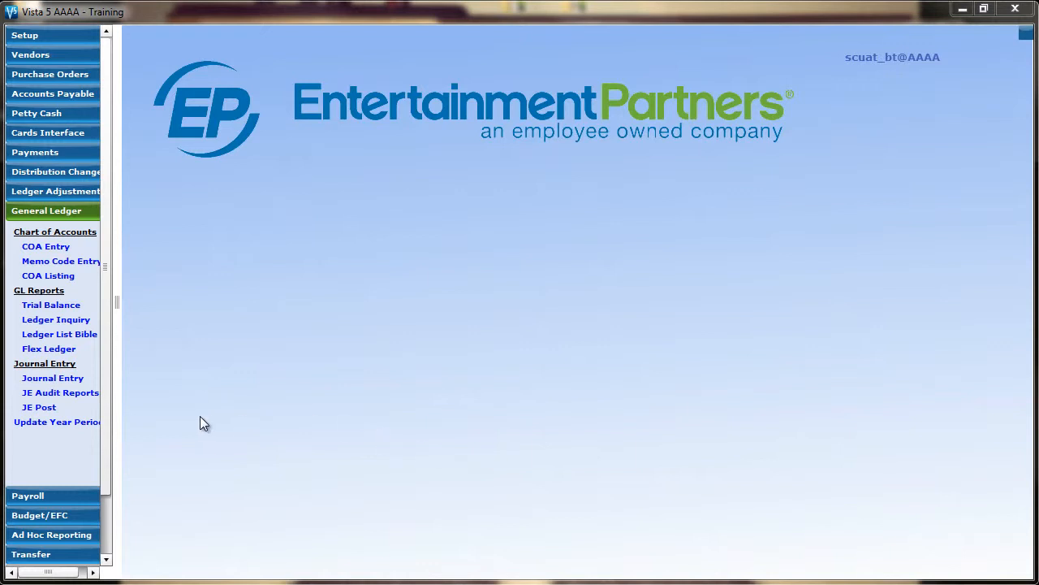
Open the General Ledger Journal Entry grid showing row 01, 701, 2204, 1,000.00, Props
left_click(52, 377)
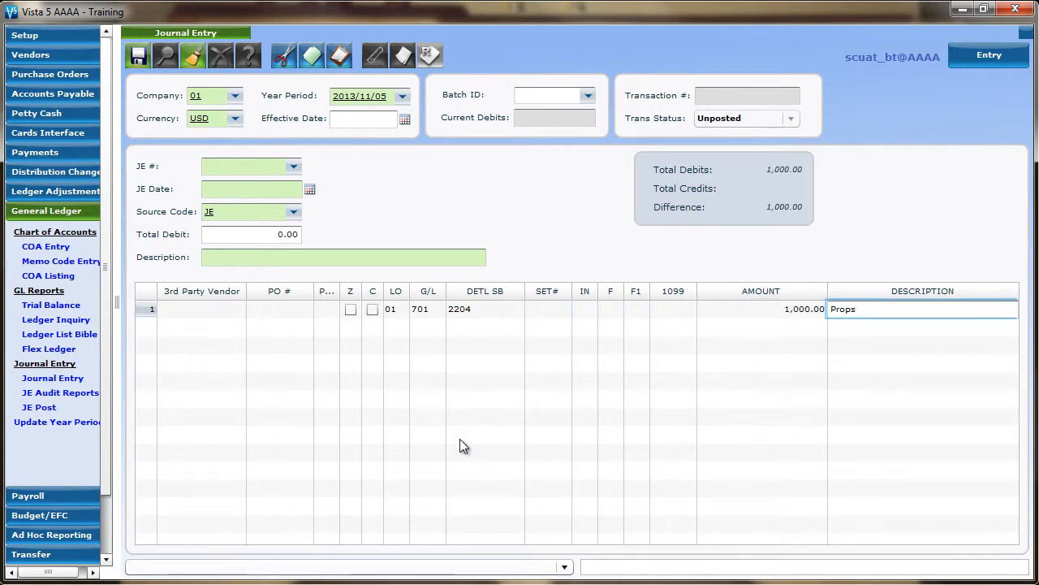
Copy journal row 1 (01, 701, 2204, Props) via the right-click menu
left_click(760, 308)
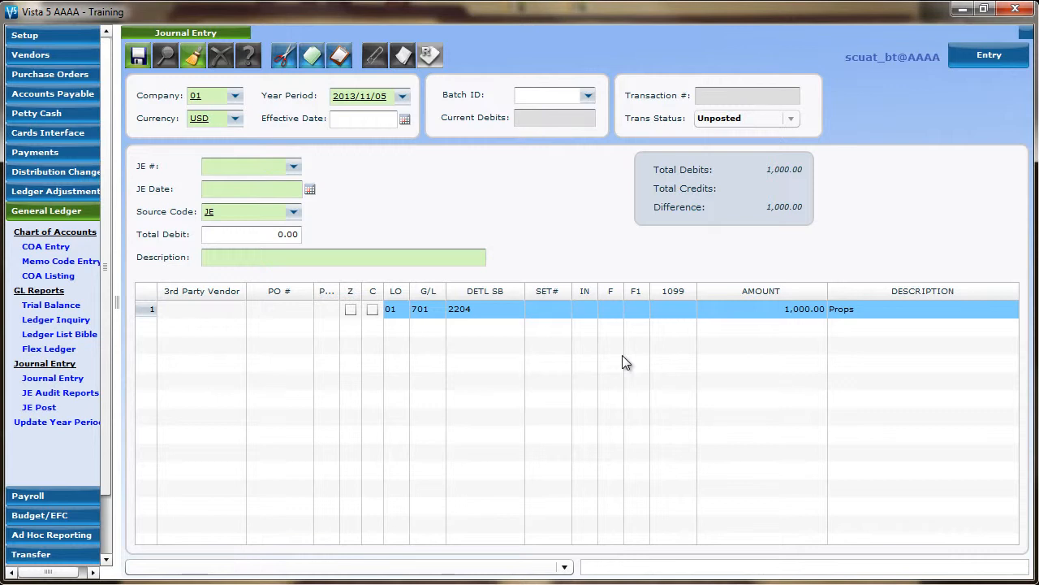
right_click(617, 316)
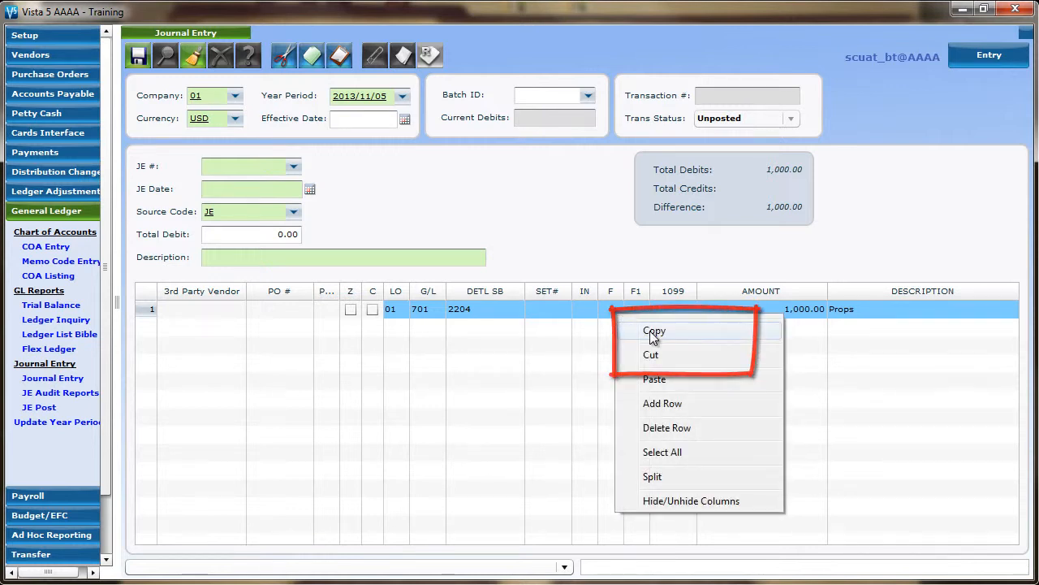
left_click(738, 409)
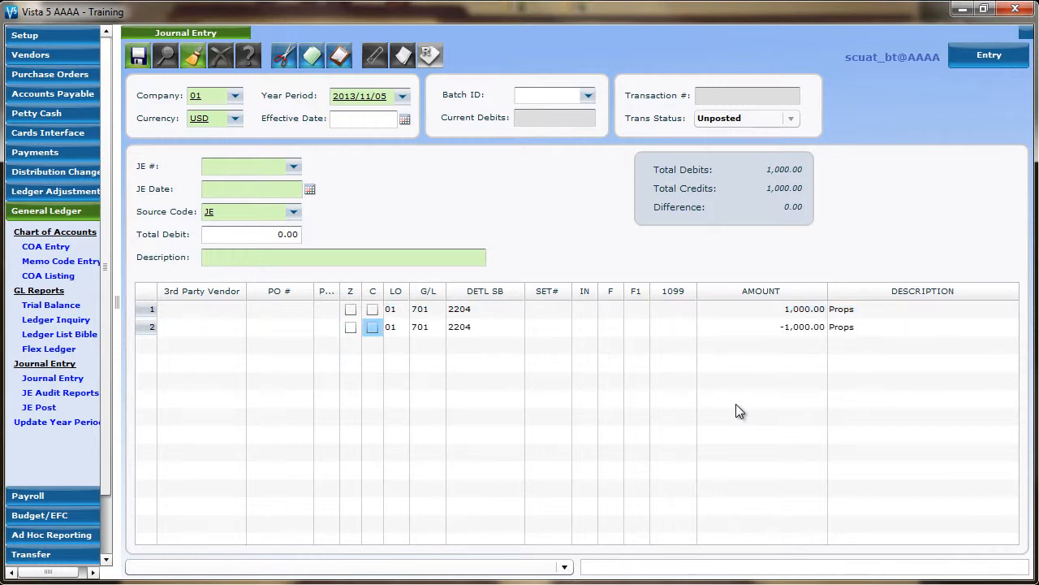
Paste the copied row into row 2 so it matches row 1 with 1,000.00
left_click(396, 326)
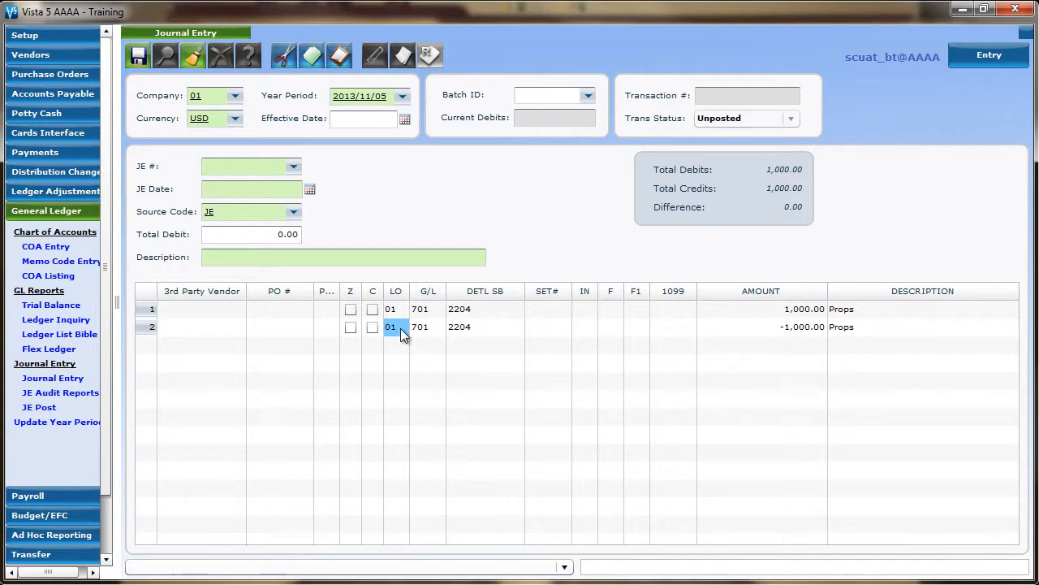
right_click(390, 327)
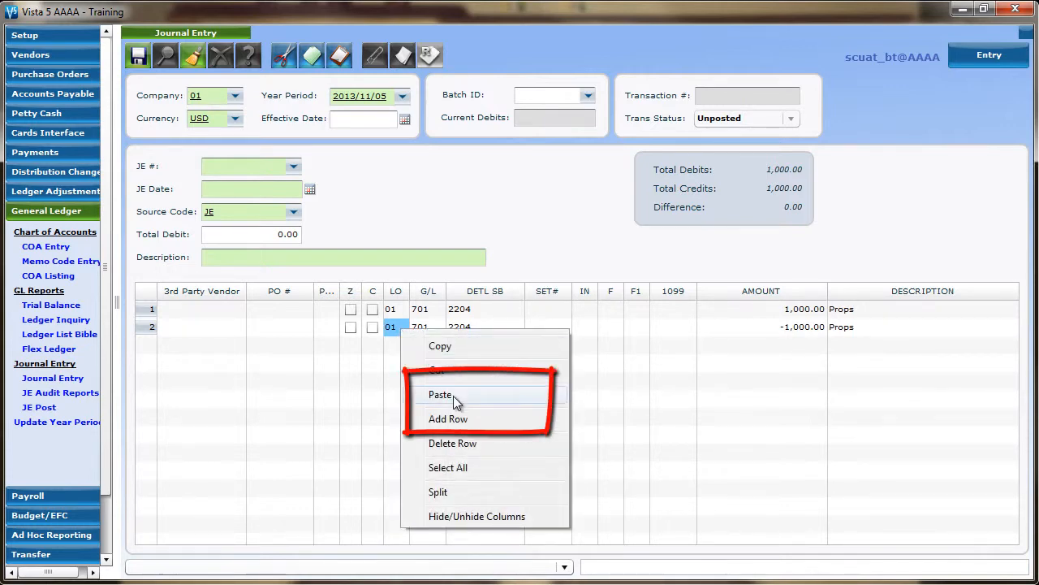
left_click(442, 395)
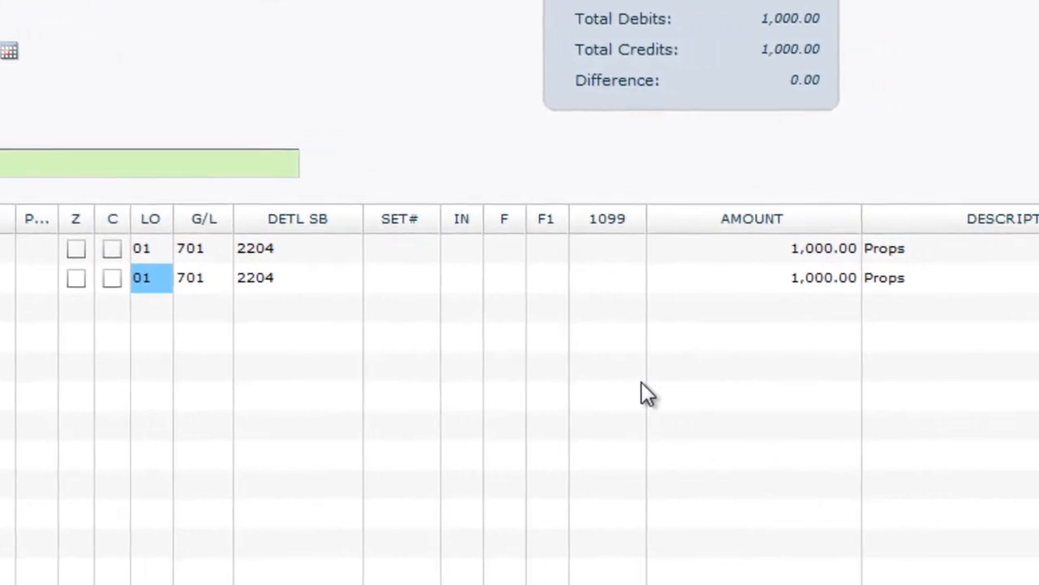
scroll("up", 3)
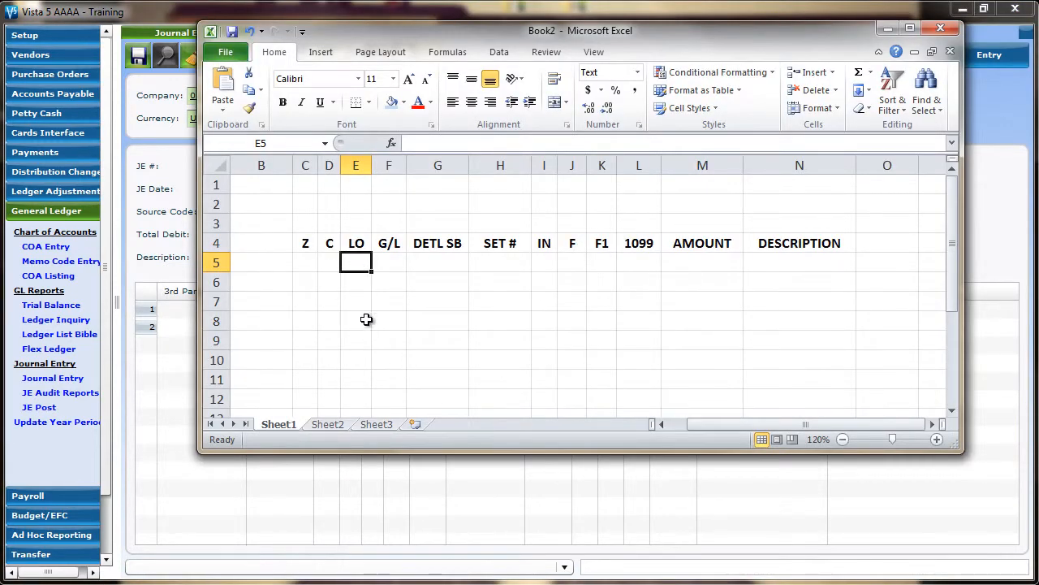
mouse_move(360, 263)
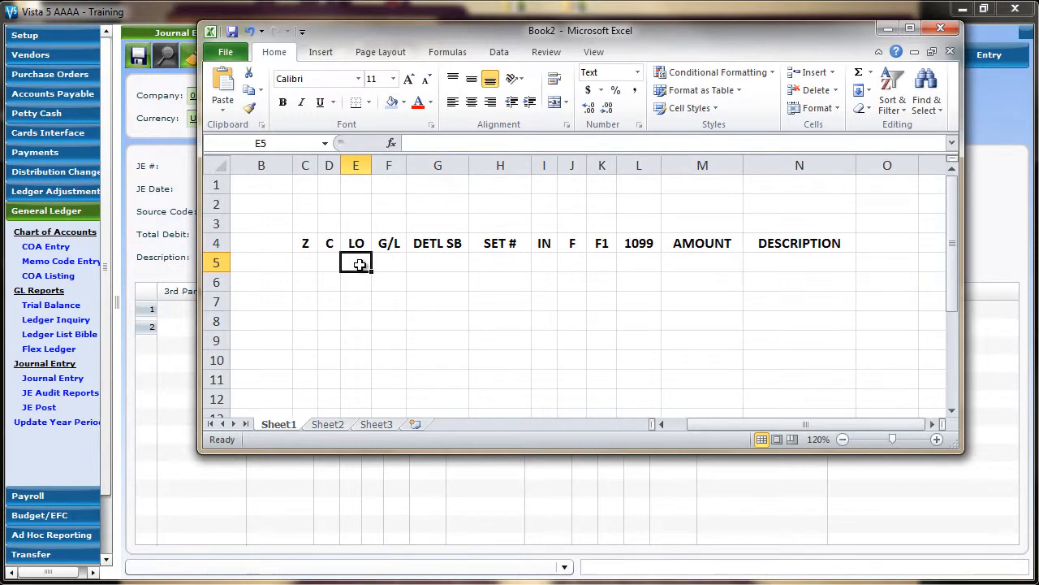
Paste the journal row into Excel row 5 as plain text: 01, 701, 2204, 1,000.00, Props
right_click(356, 263)
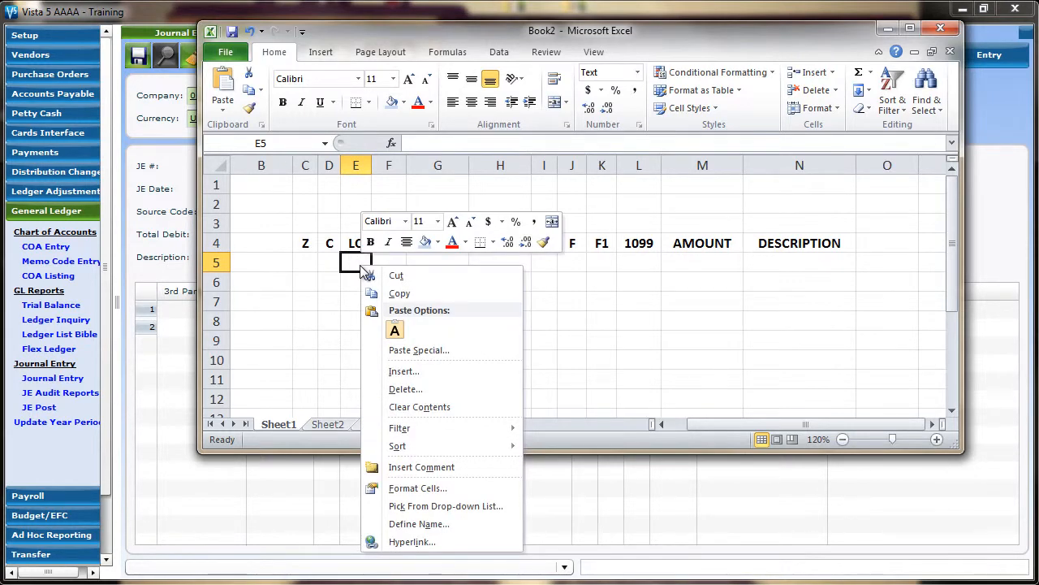
left_click(393, 328)
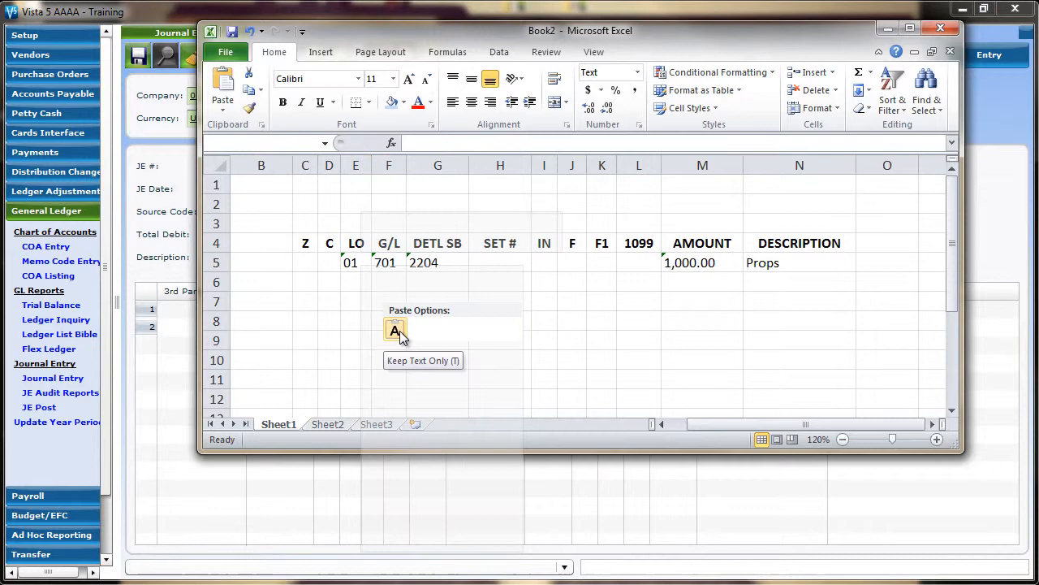
left_click(438, 301)
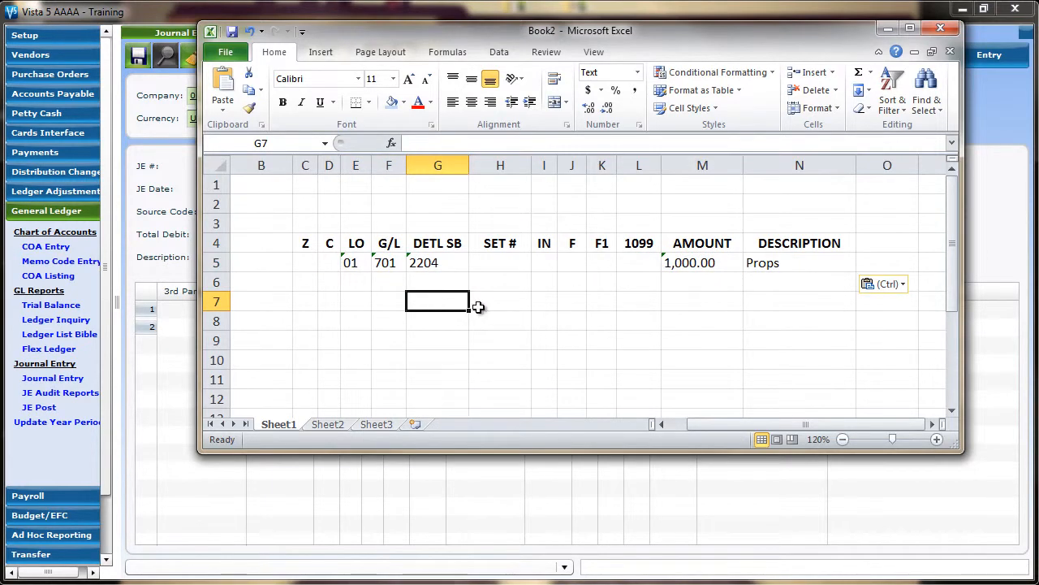
mouse_move(497, 305)
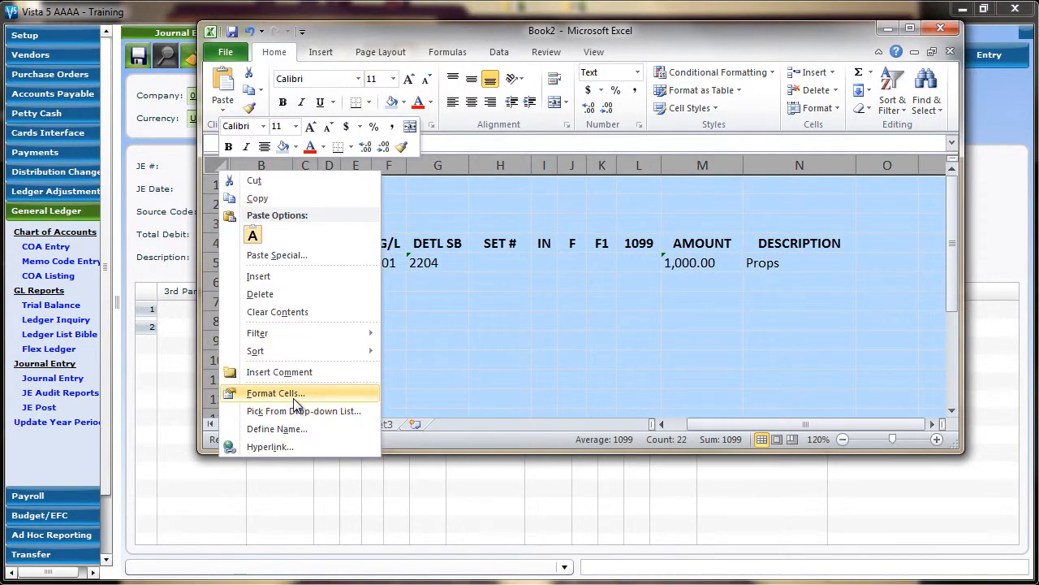
Format the cells as Text, enter row 6 as 01, 701, 2207, 600.00, Art and copy it
left_click(275, 393)
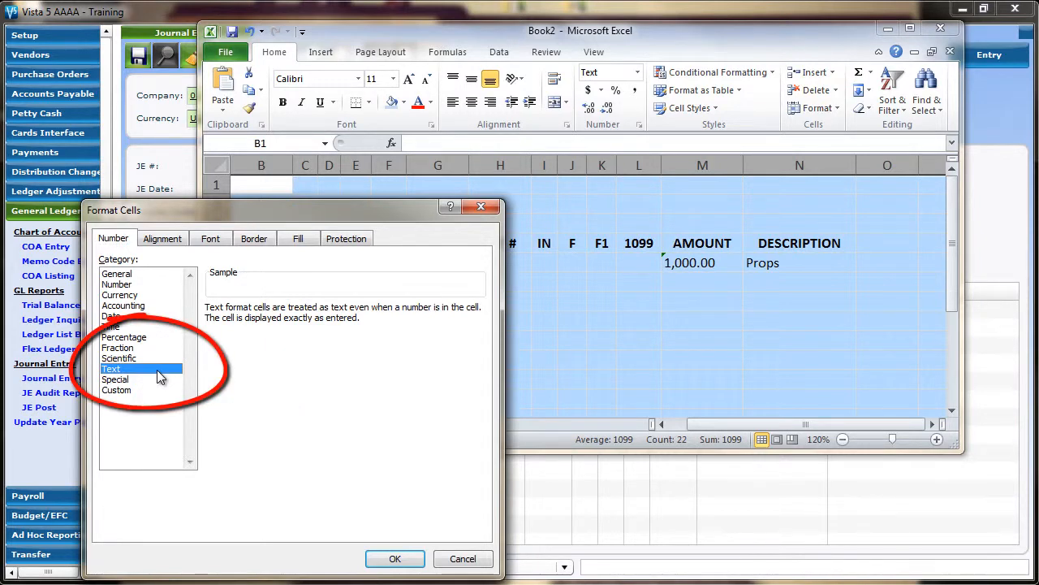
left_click(395, 559)
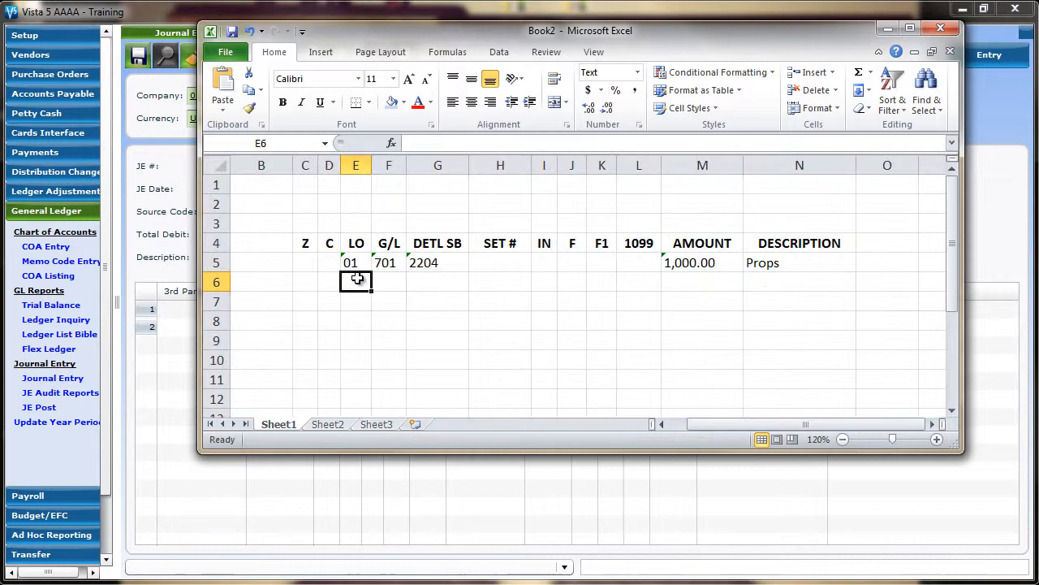
type("01")
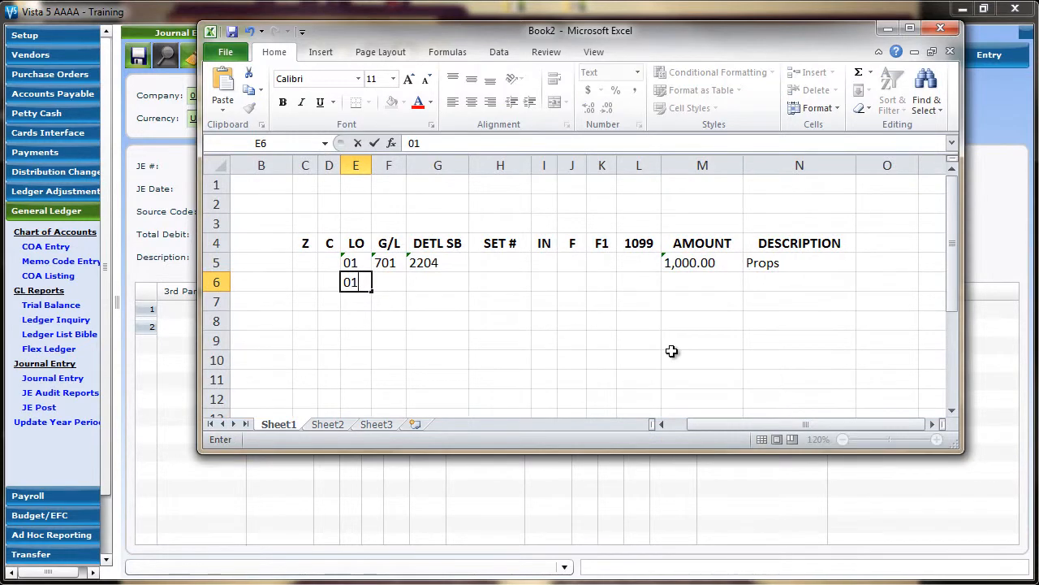
type("2207")
left_click(703, 283)
type("600.")
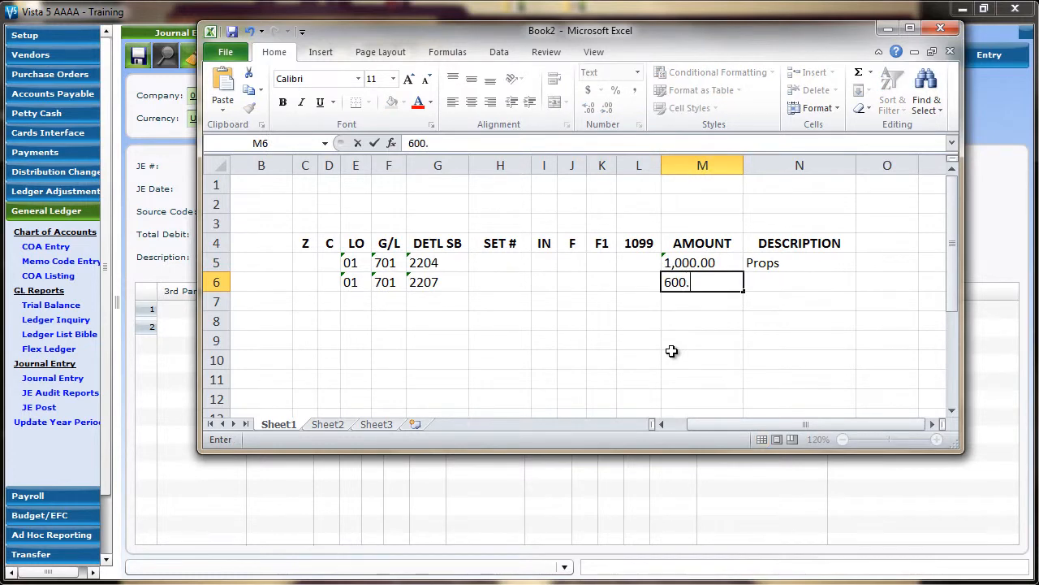
type("Art")
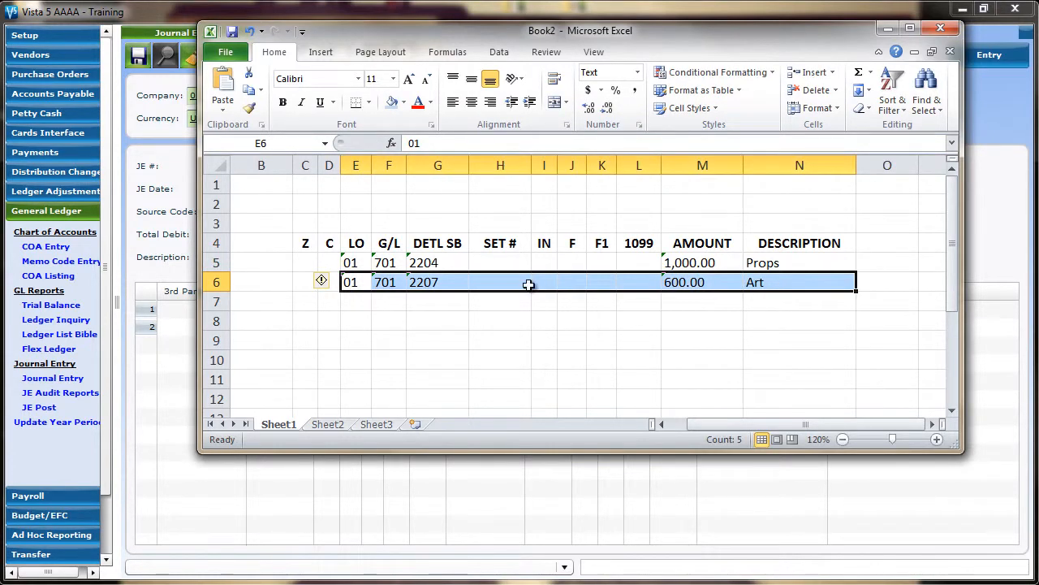
key("ctrl+c")
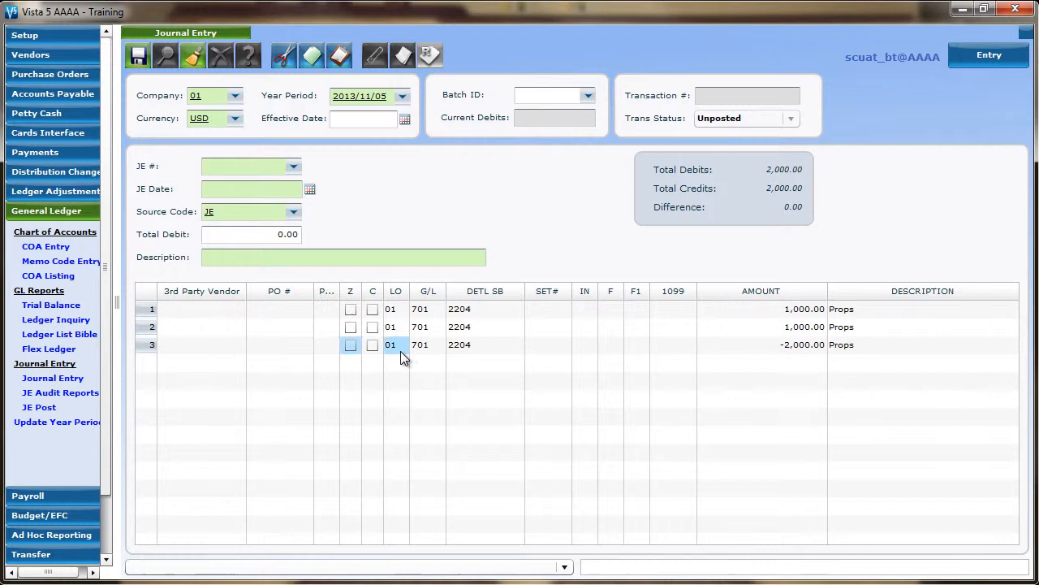
Paste the Excel row into journal row 3 (2207, 600.00, Art) and copy its 600.00 amount
right_click(398, 344)
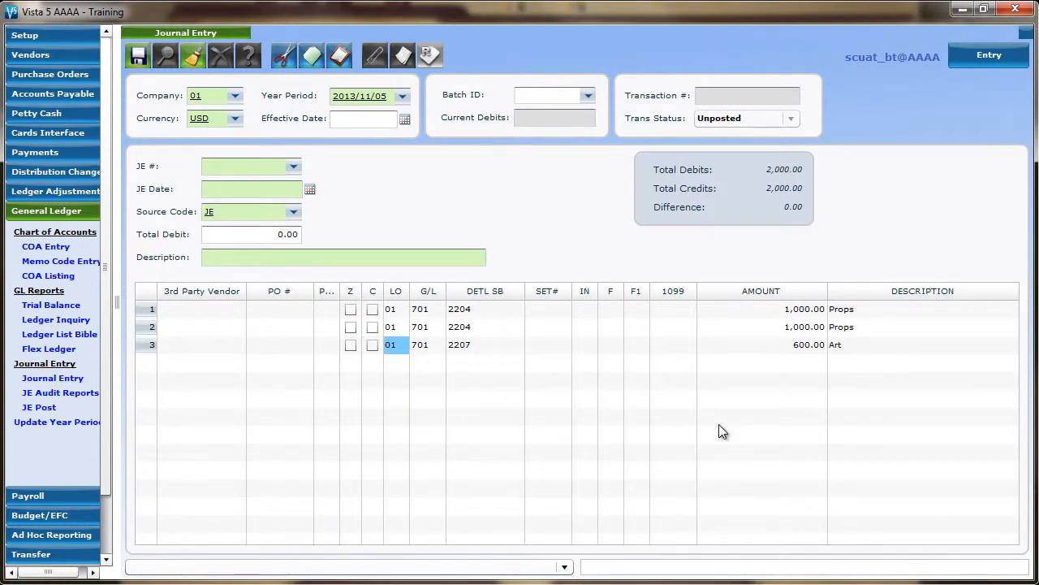
left_click(760, 344)
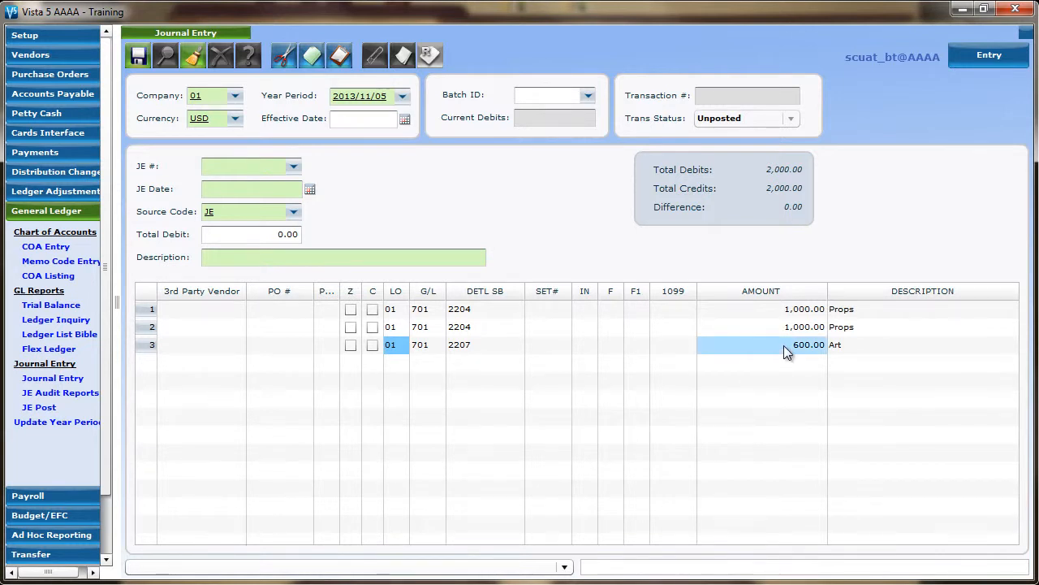
right_click(760, 344)
type("600")
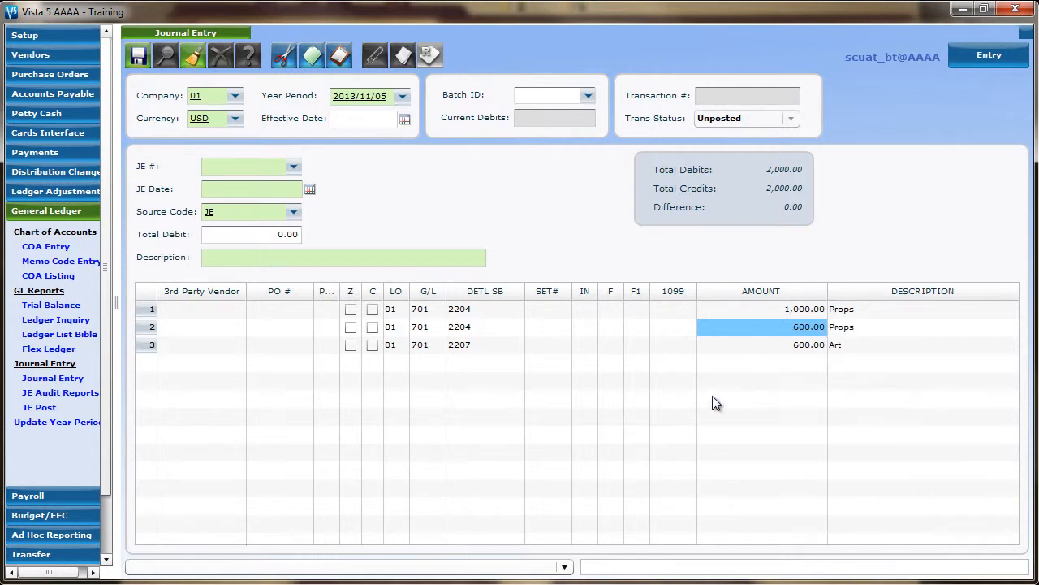
mouse_move(710, 416)
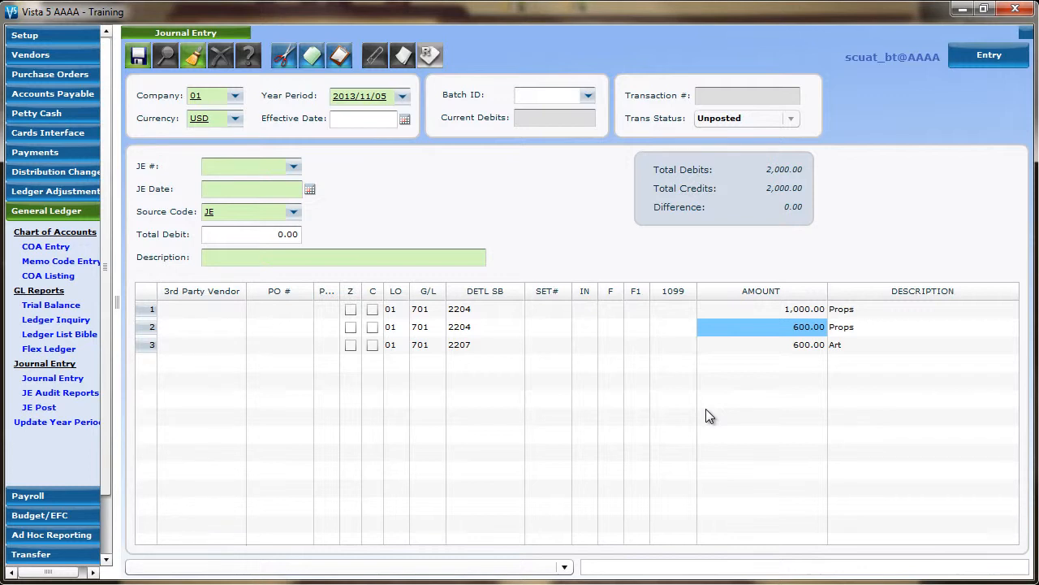
Copy row 1's 1,000.00 amount and paste it into row 2's Amount
left_click(760, 344)
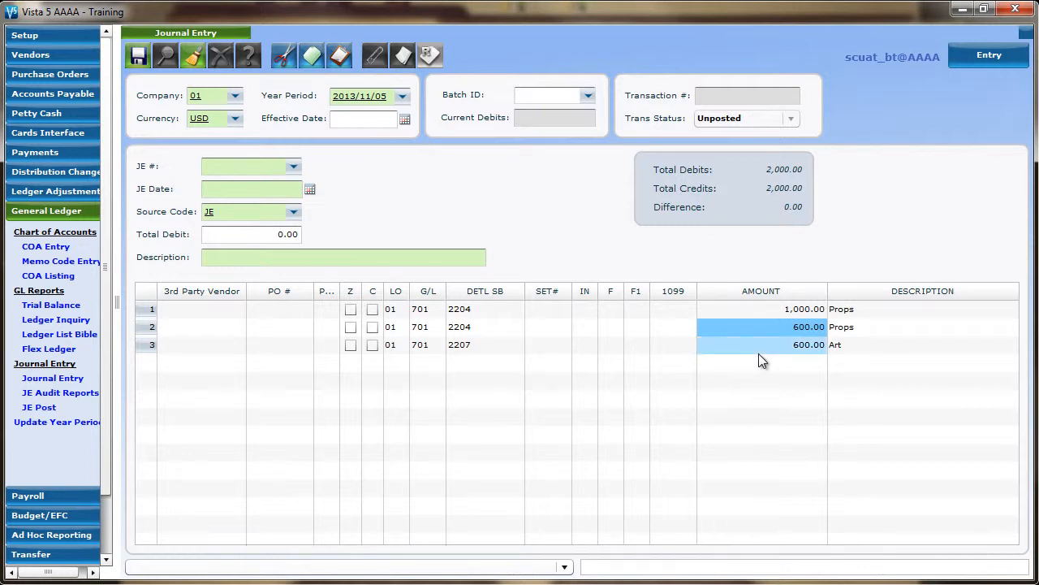
key("ctrl+c")
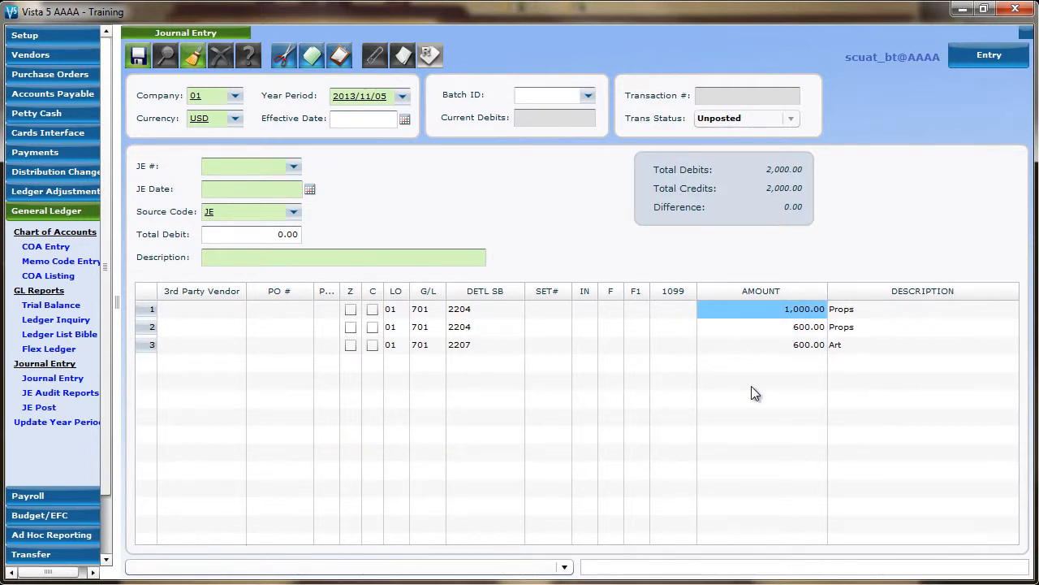
key("ctrl+v")
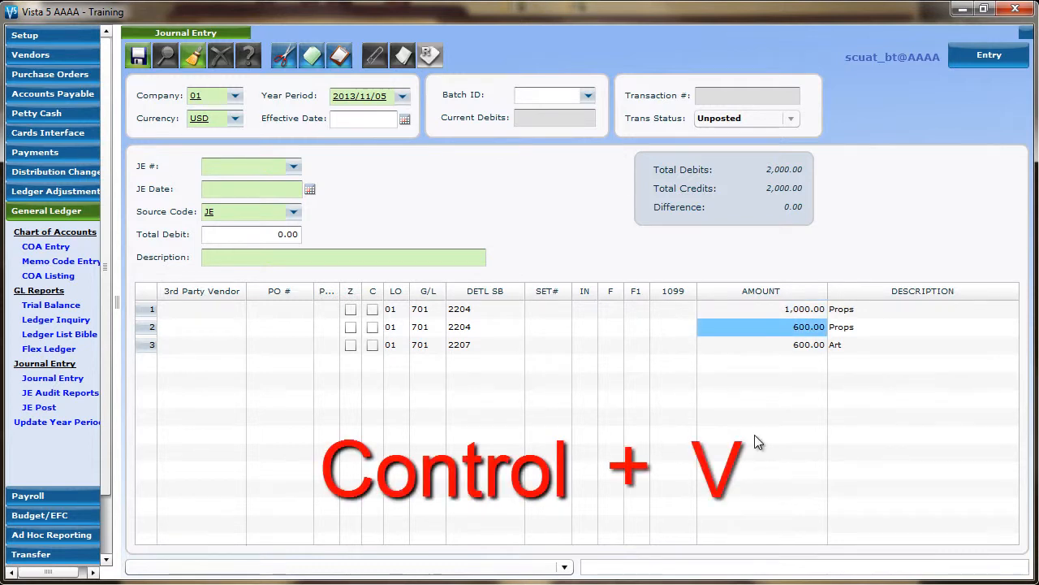
key("ctrl+v")
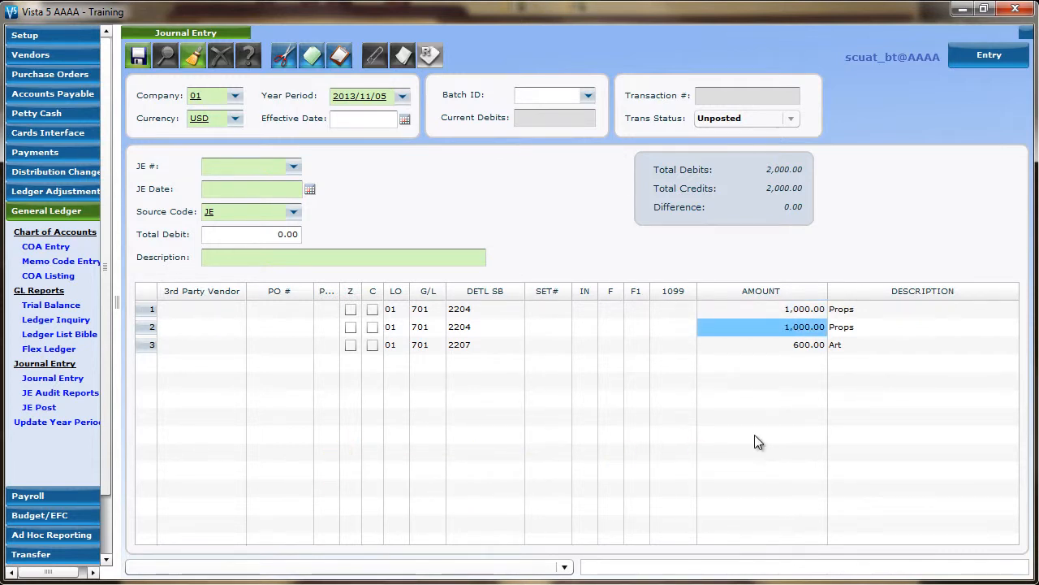